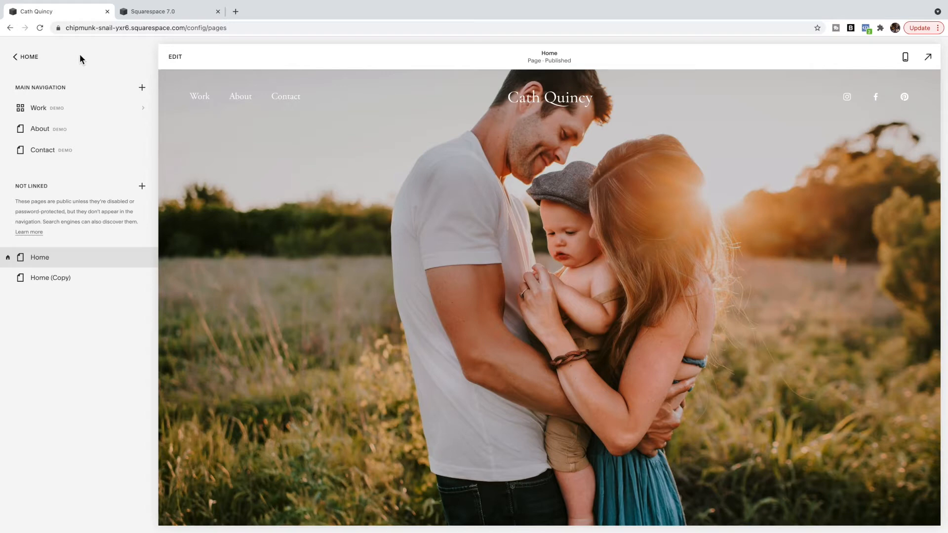
mouse_move(466, 146)
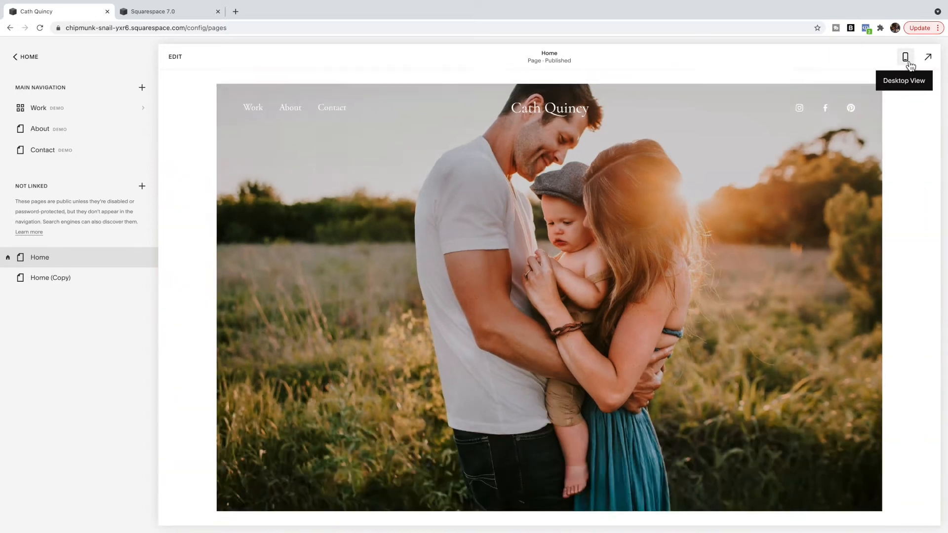
- Check the home page banner at phone width, then return the preview to desktop width
left_click(906, 58)
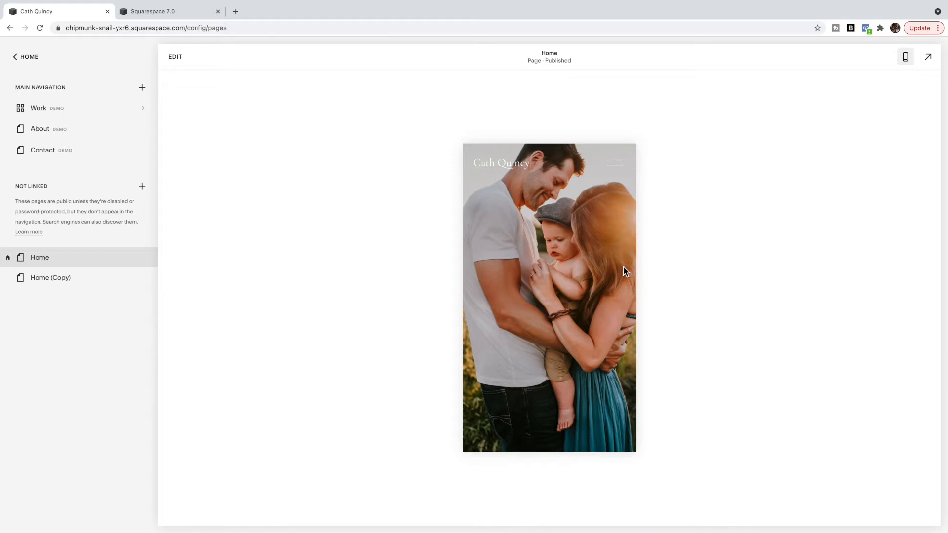
mouse_move(621, 327)
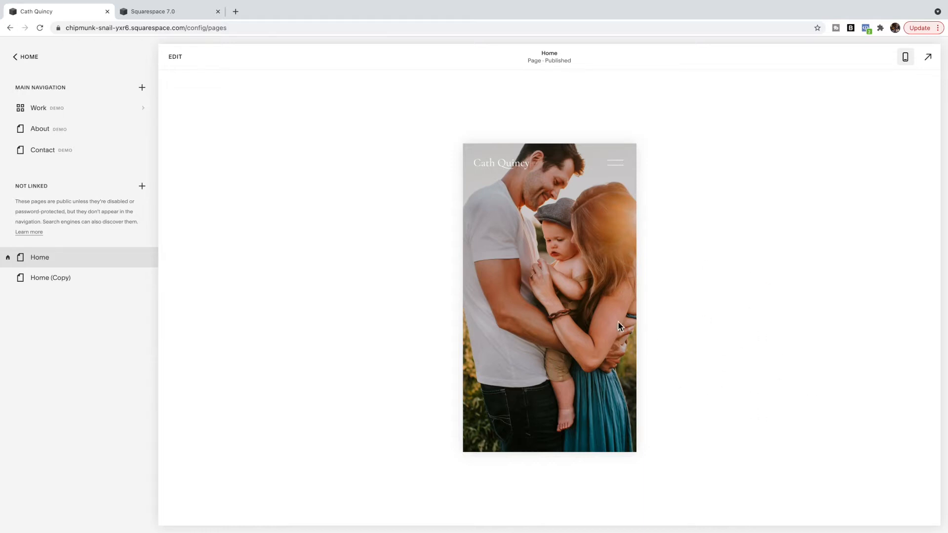
mouse_move(626, 379)
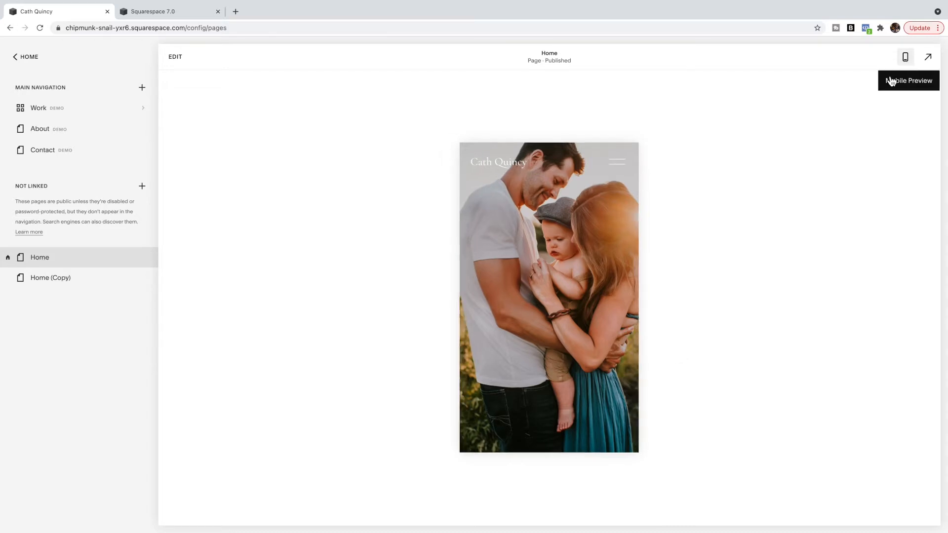
left_click(906, 57)
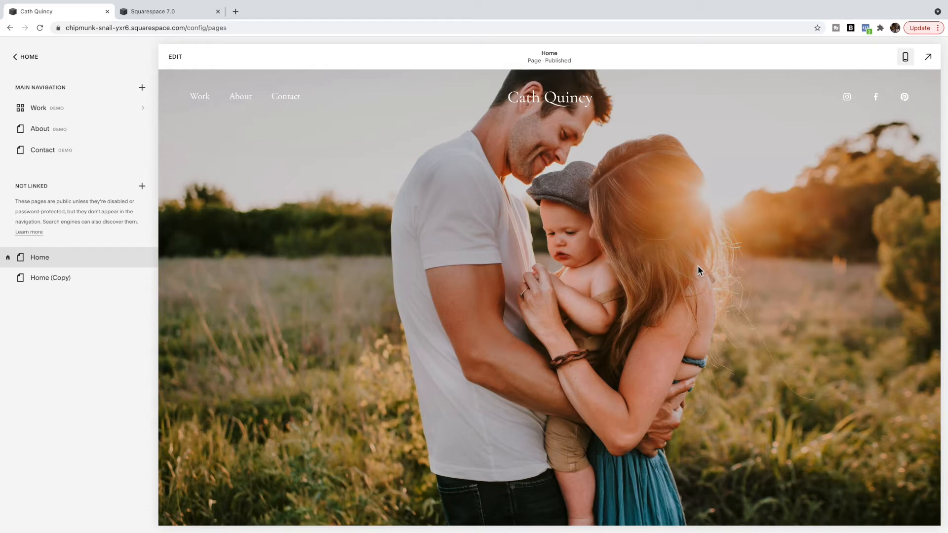
mouse_move(713, 421)
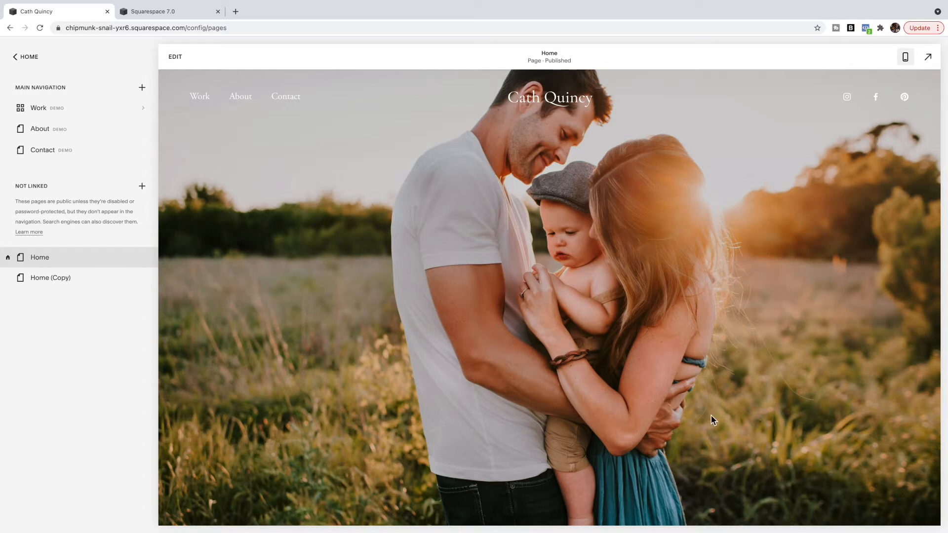
mouse_move(336, 350)
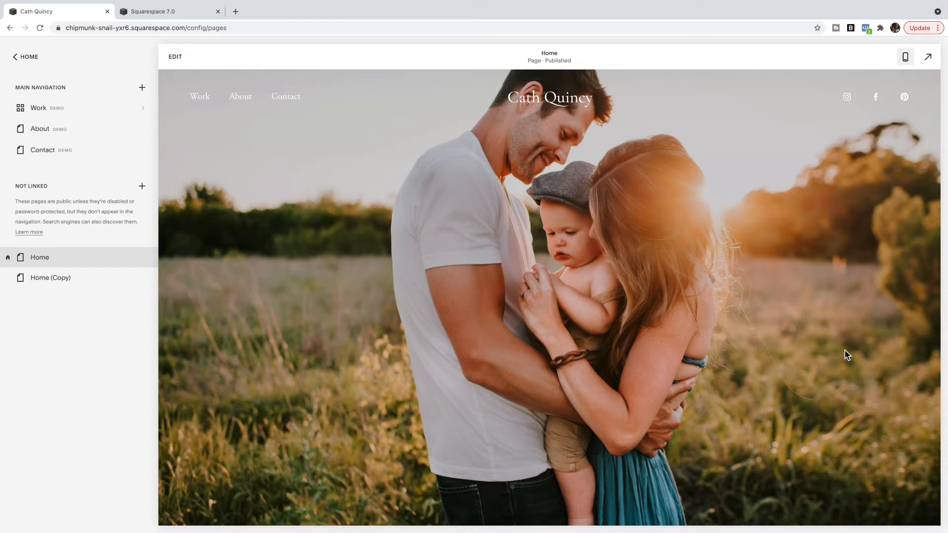
mouse_move(675, 171)
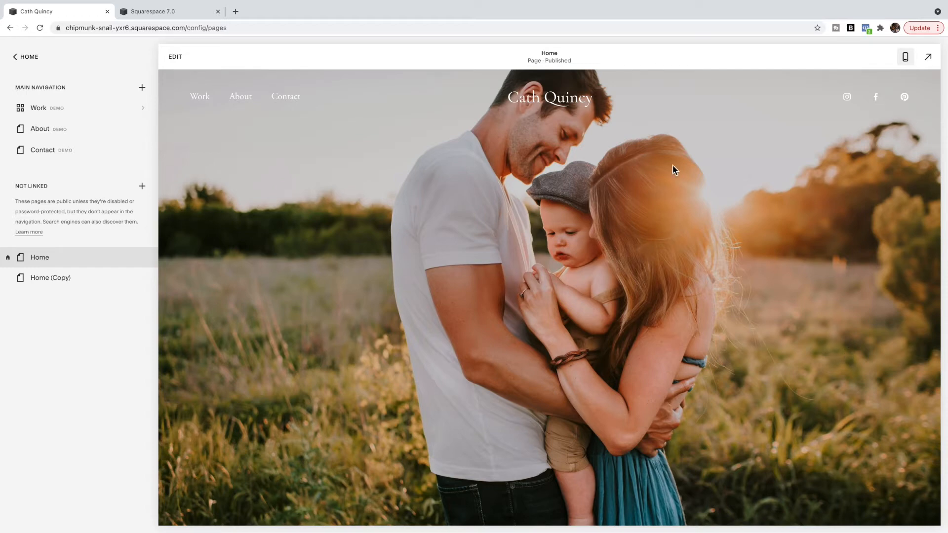
mouse_move(715, 373)
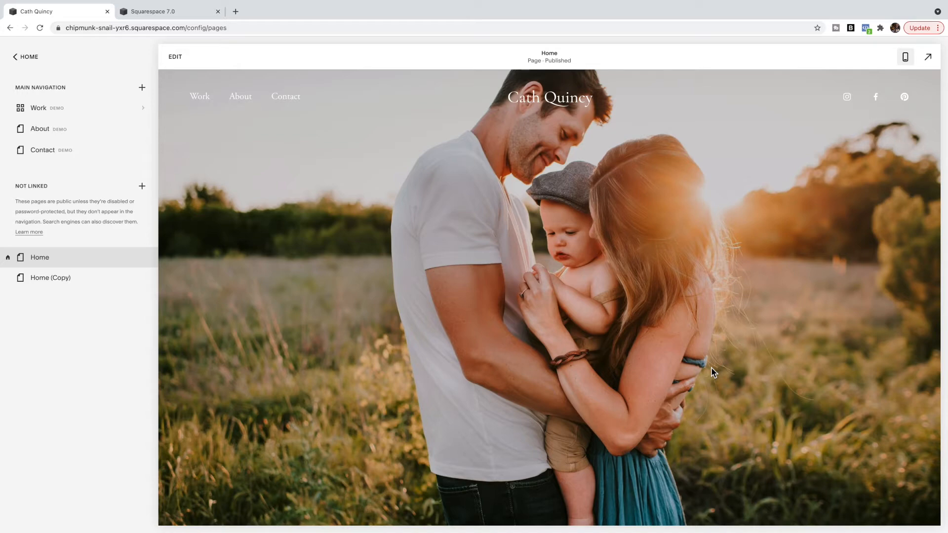
mouse_move(658, 210)
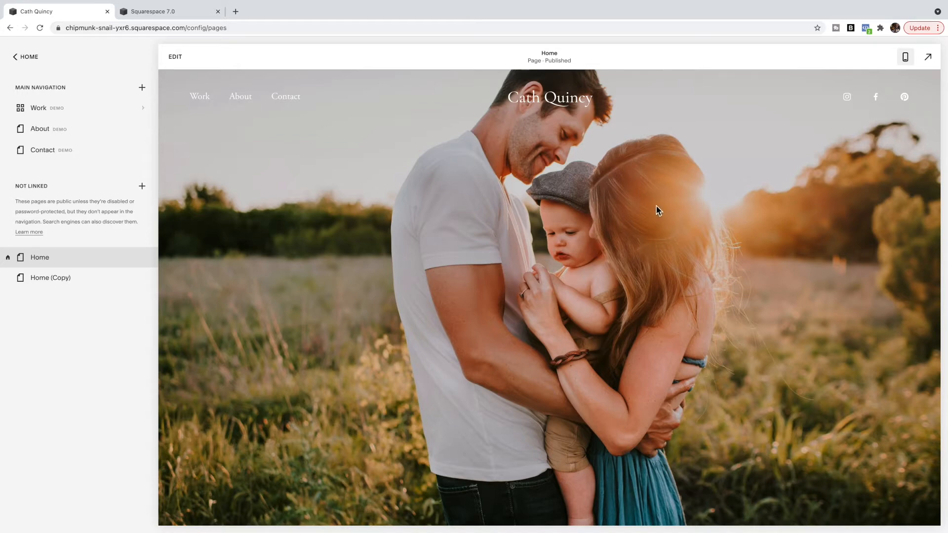
left_click(905, 57)
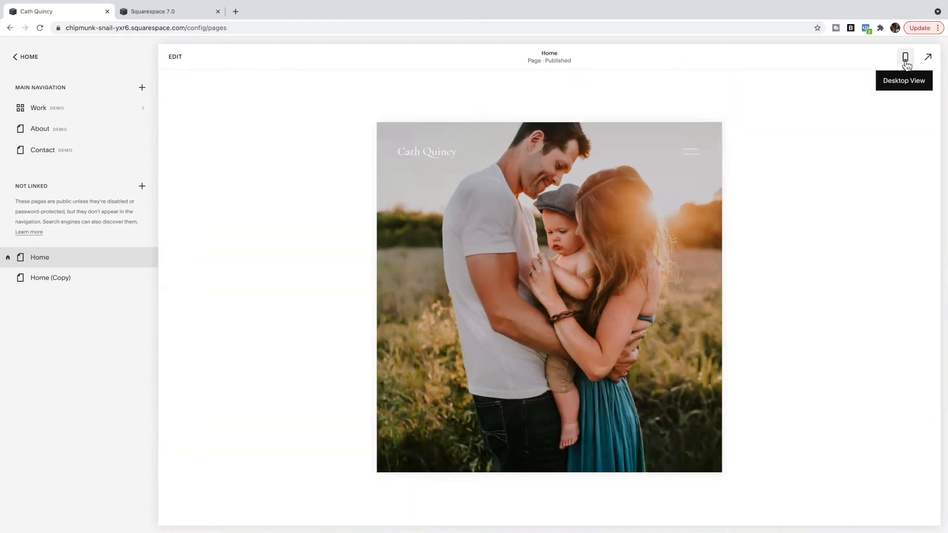
left_click(906, 57)
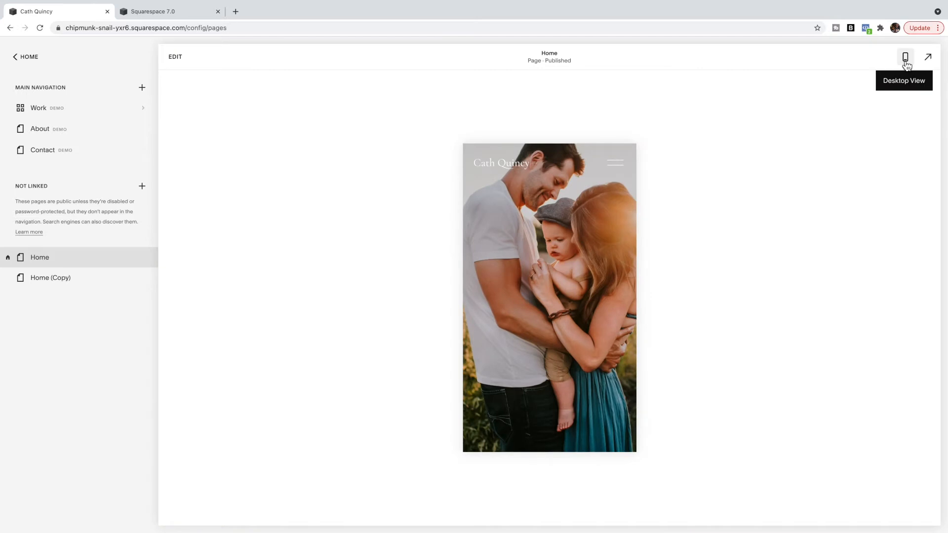
left_click(927, 57)
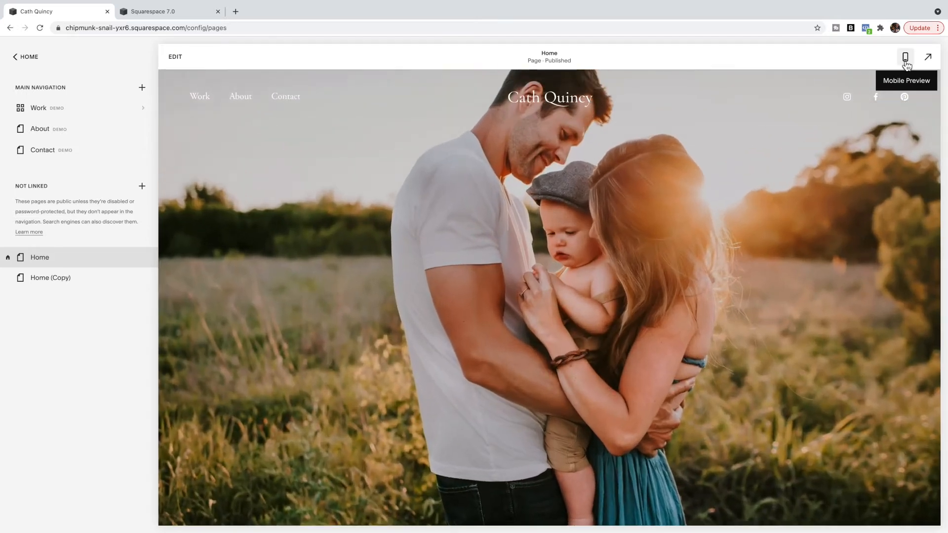
mouse_move(815, 240)
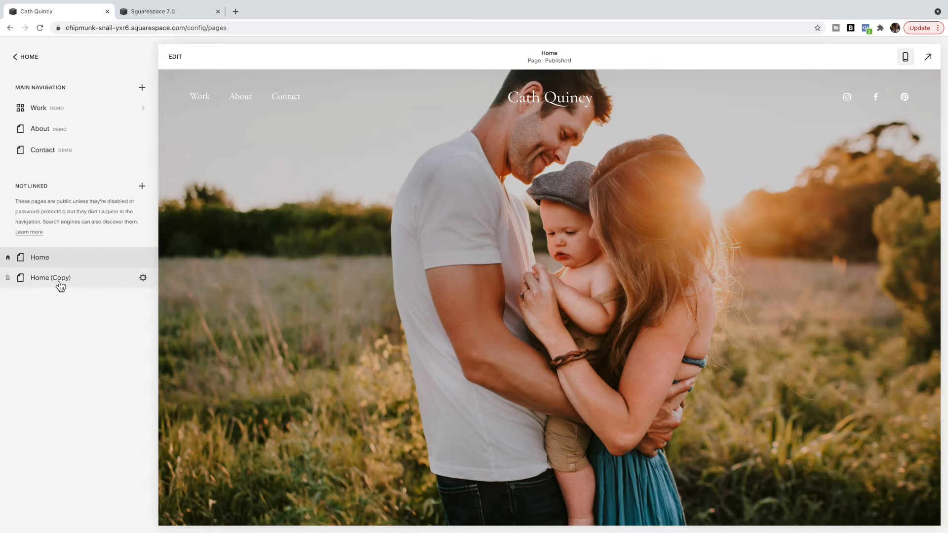
- On the Home (Copy) page, review the banner section's Format settings and select the banner image block
left_click(49, 277)
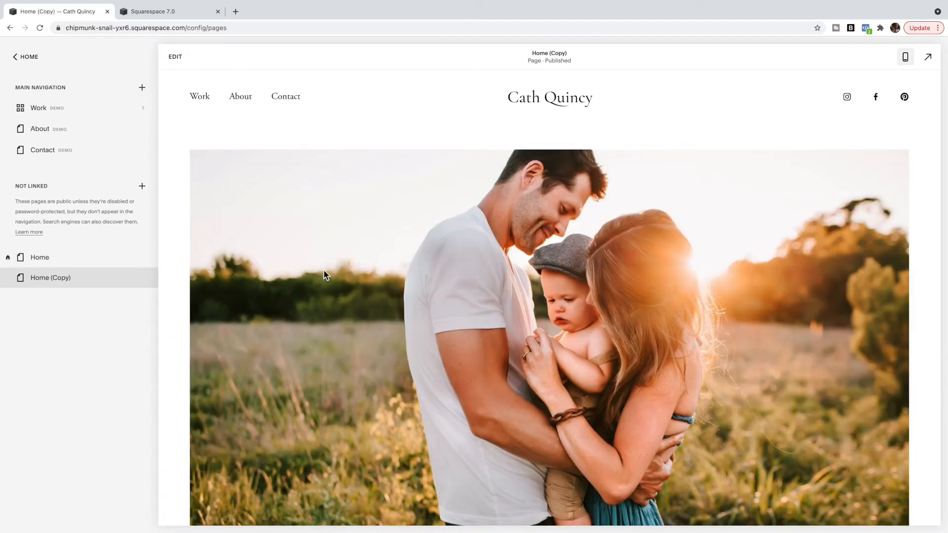
scroll("down", 3)
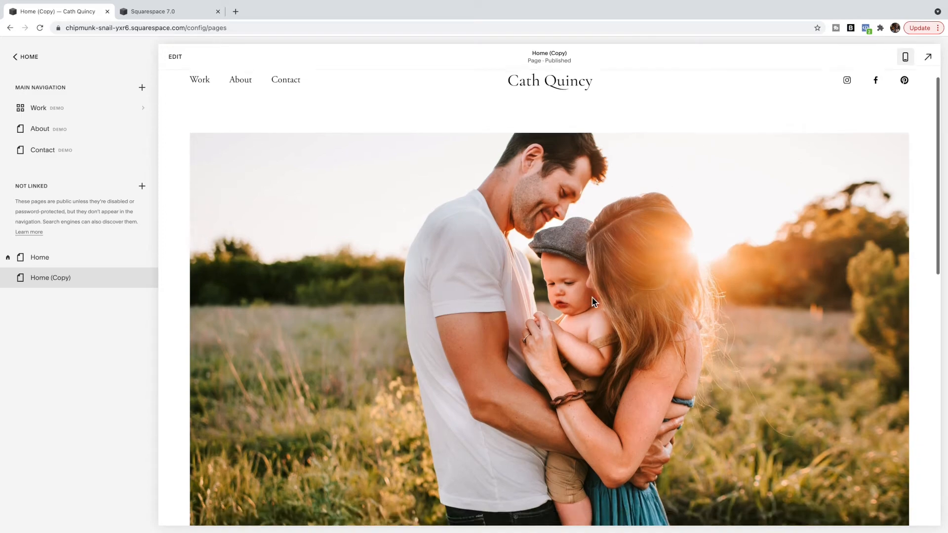
scroll("down", 3)
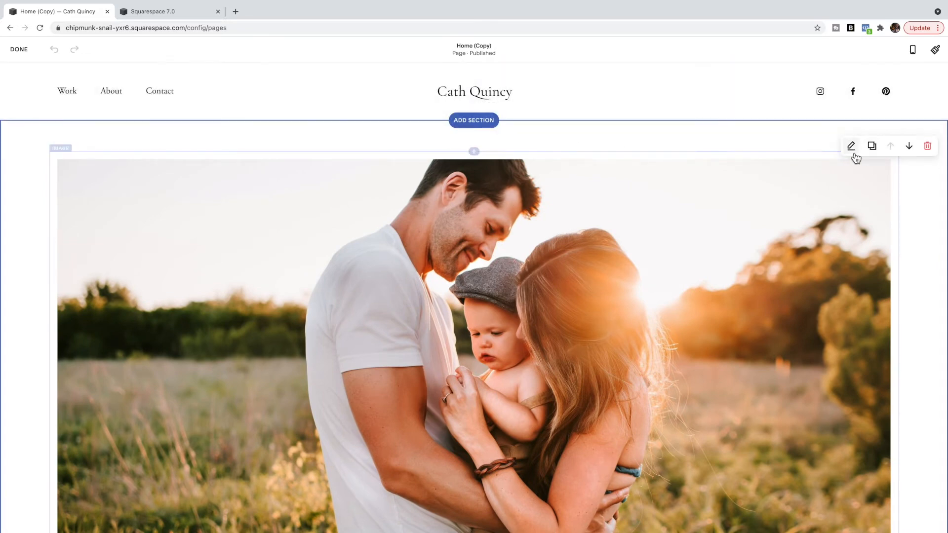
left_click(850, 146)
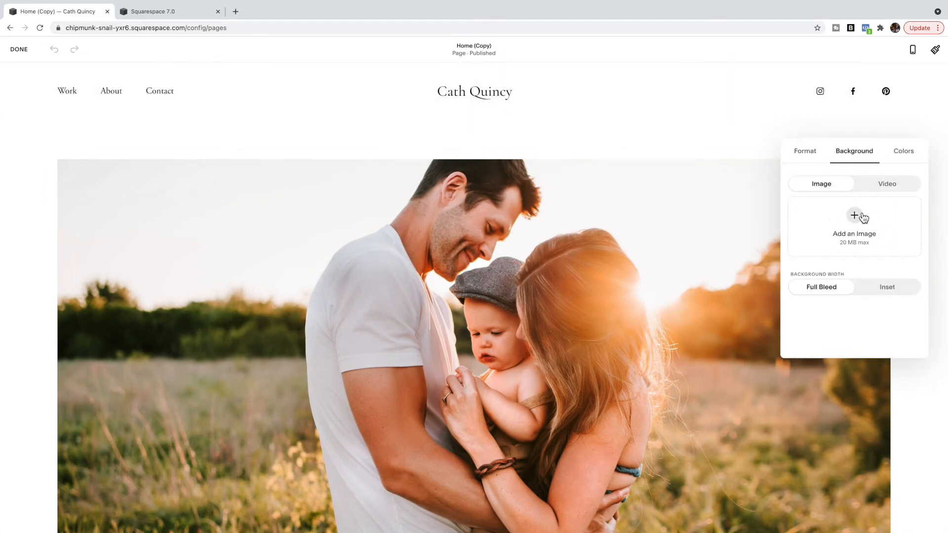
left_click(804, 152)
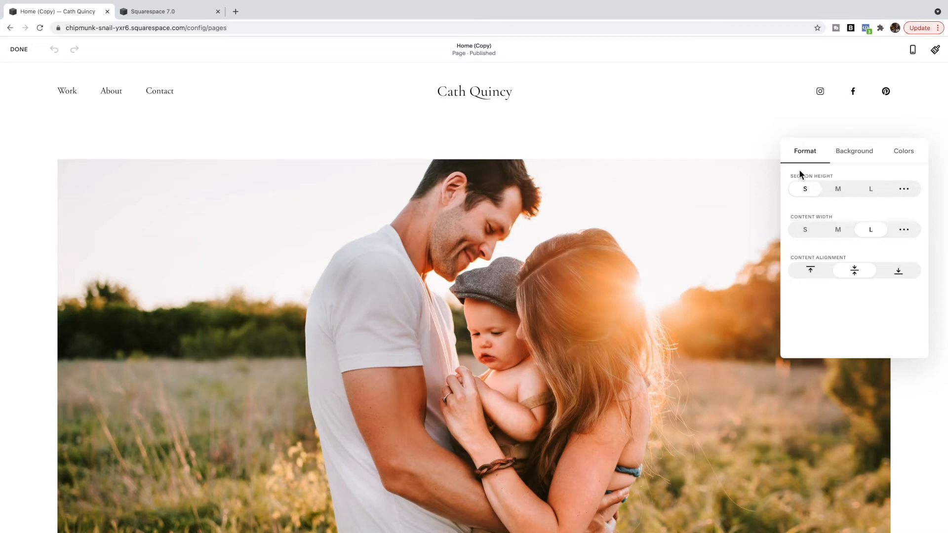
mouse_move(806, 230)
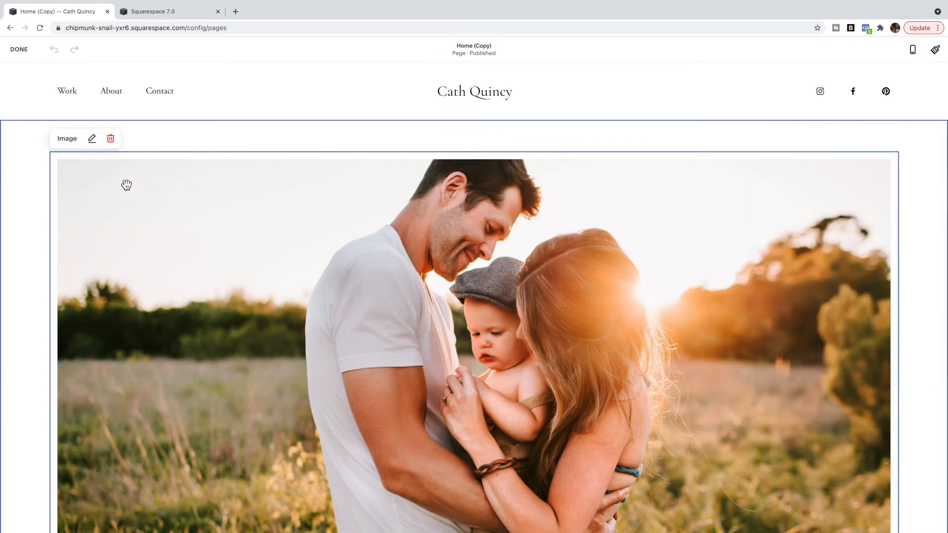
left_click(91, 139)
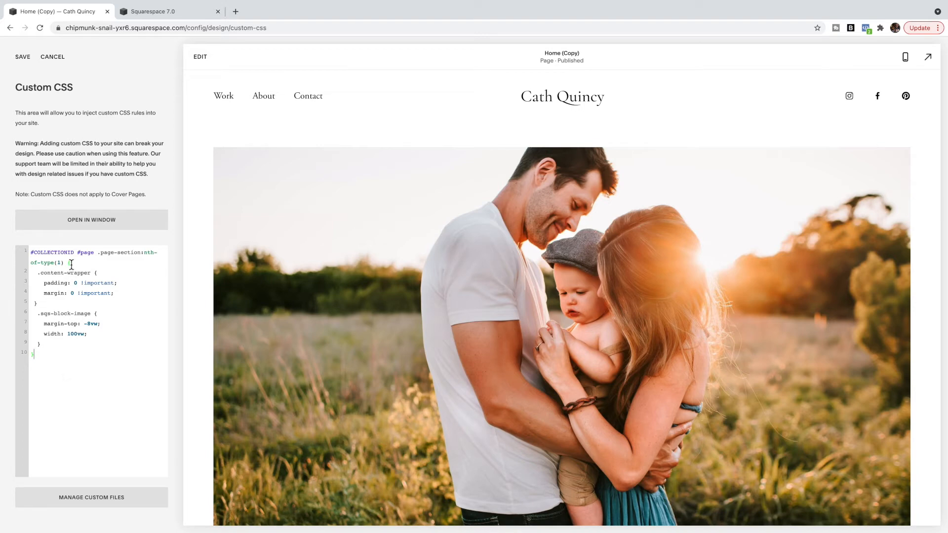
- Select the #COLLECTIONID placeholder in the banner-widening Custom CSS rule
double_click(53, 252)
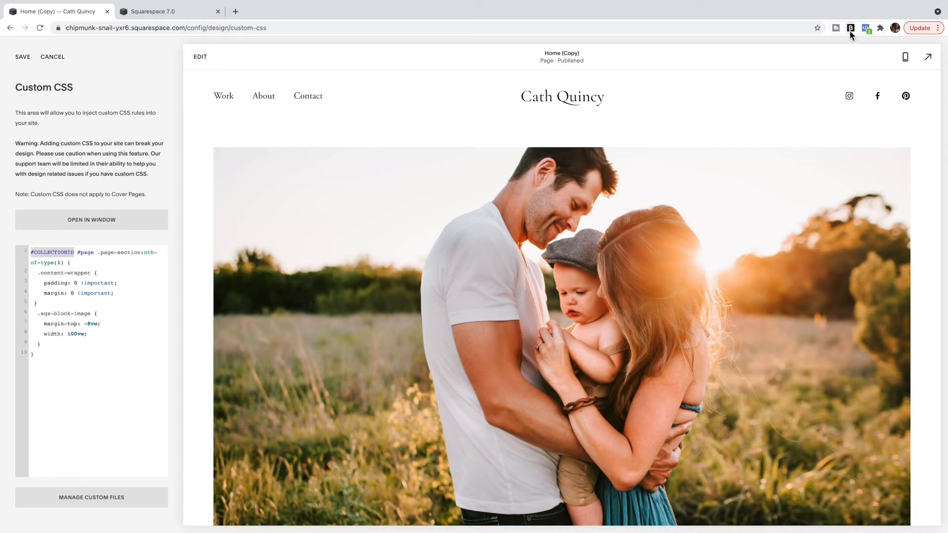
mouse_move(851, 28)
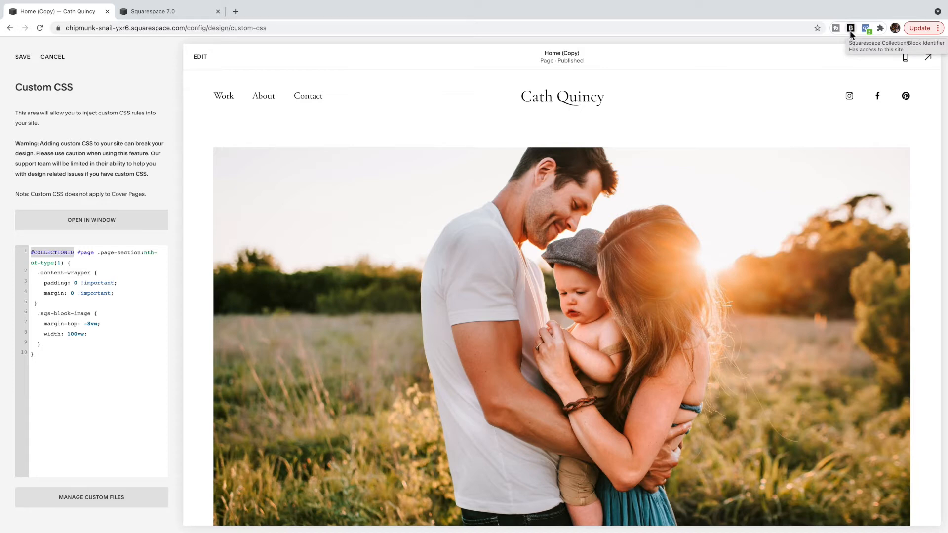
- Reveal the Home (Copy) page's collection ID and banner block ID with the identifier extension
left_click(850, 27)
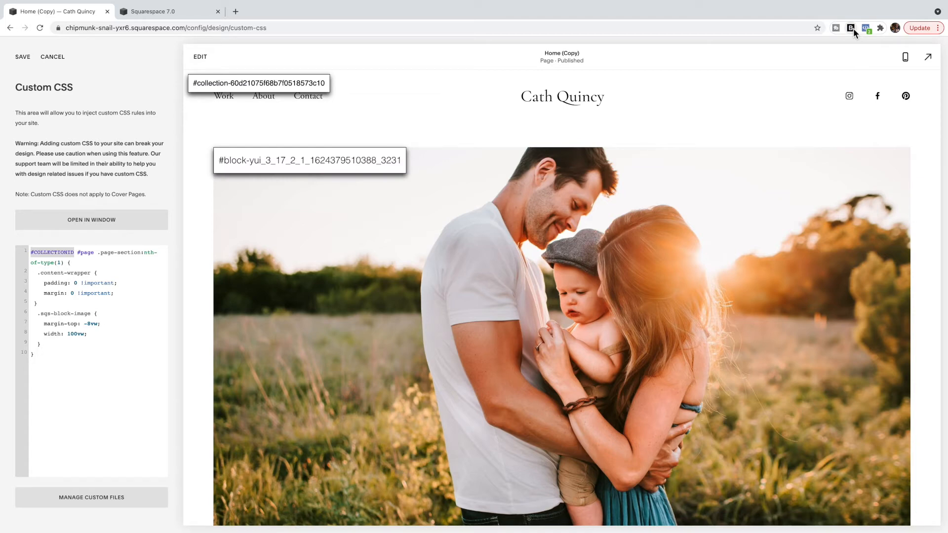
mouse_move(254, 92)
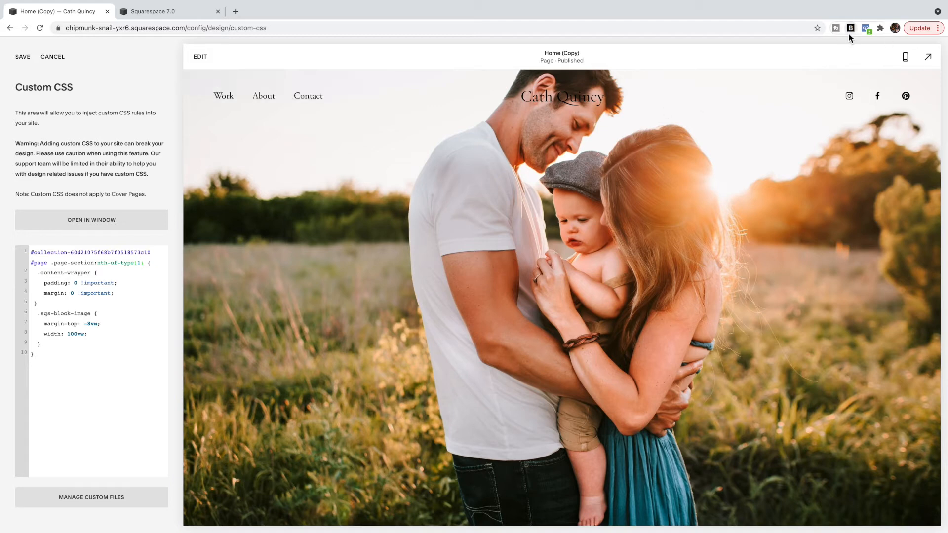
mouse_move(527, 192)
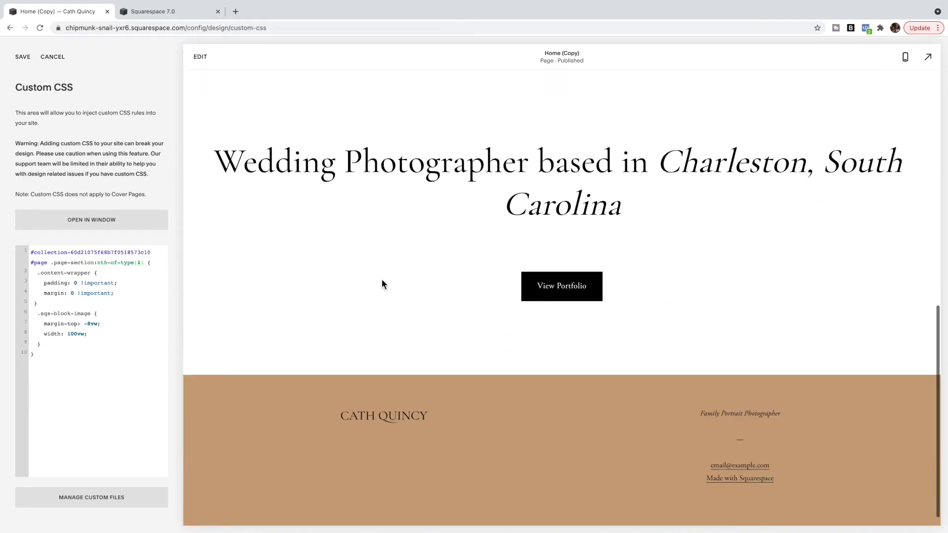
mouse_move(378, 439)
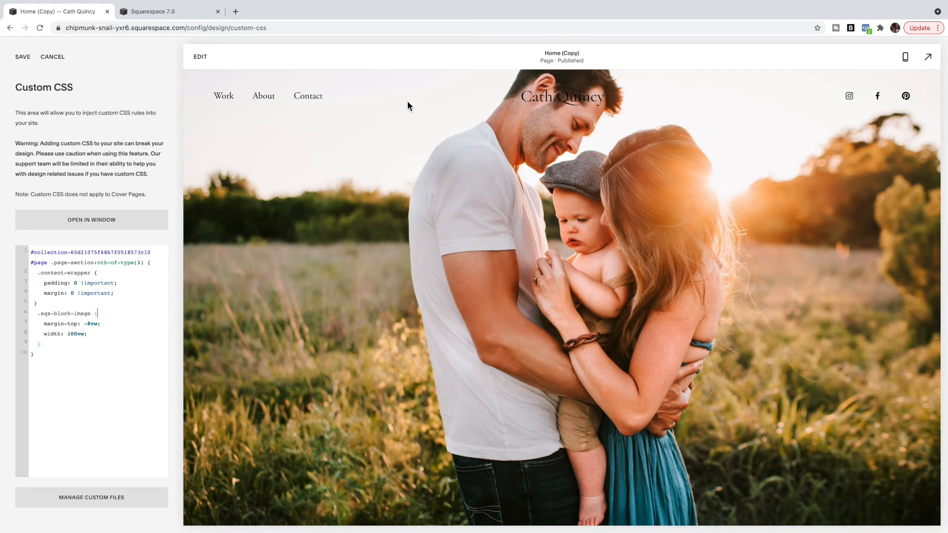
mouse_move(482, 88)
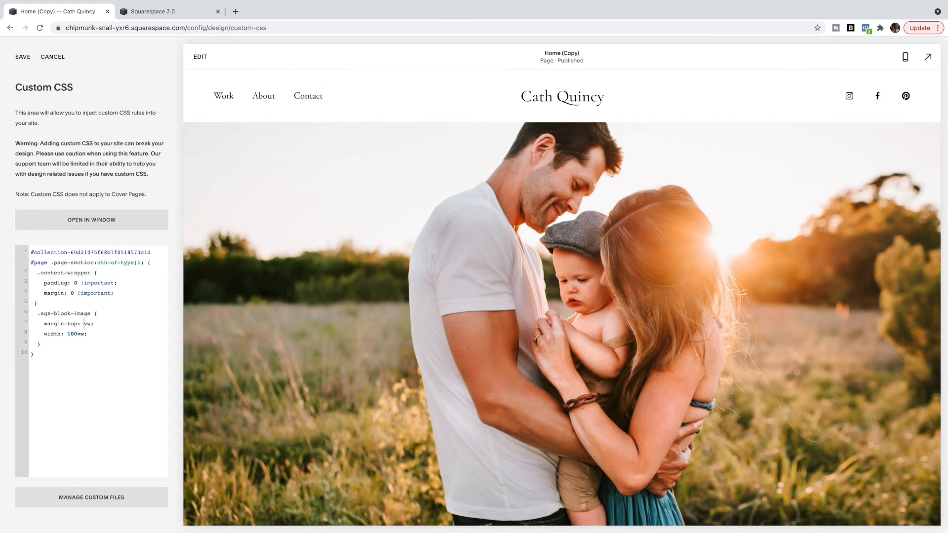
- Give the .sqs-block-image rule a top margin of -8vw so the photo rises behind the header
double_click(60, 324)
type("-5")
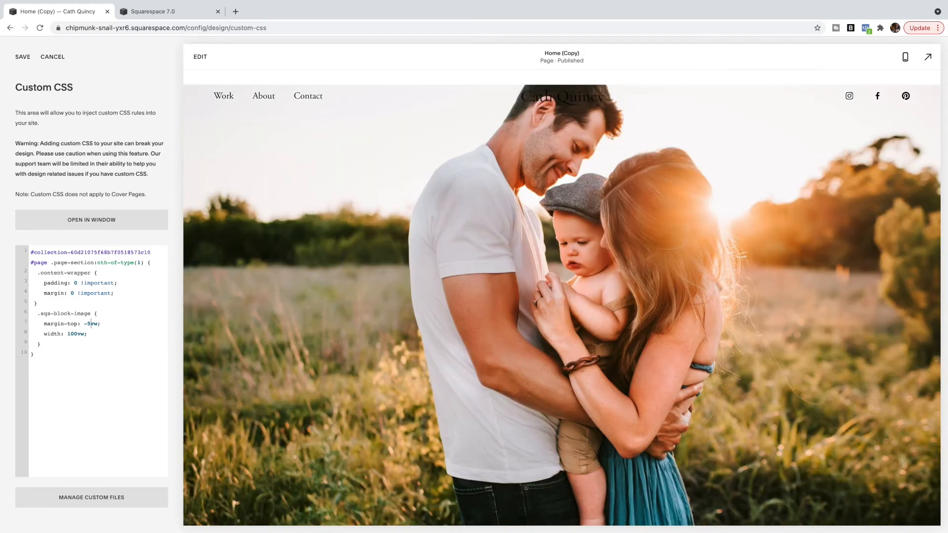
type("-8vw")
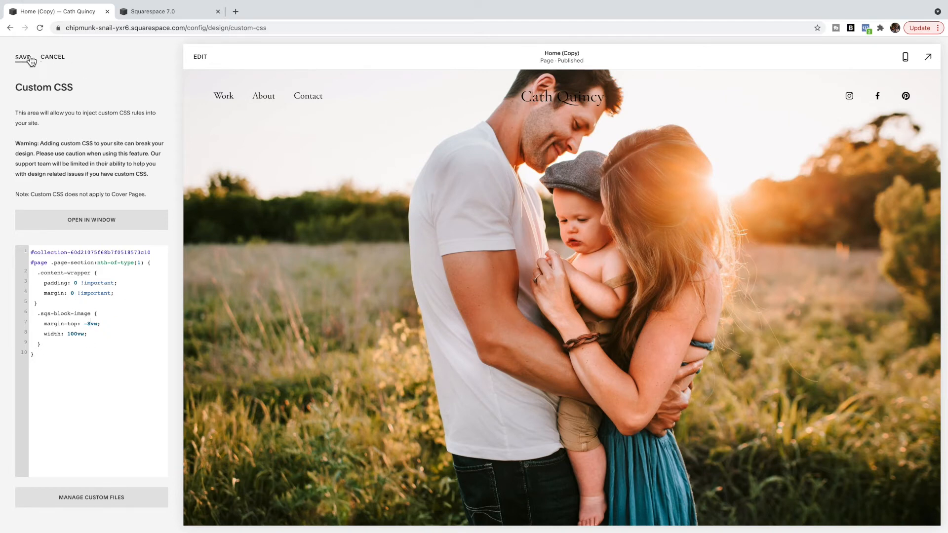
- Save the custom CSS, confirm the banner spans full width at phone size, and return to the full-size preview
left_click(24, 57)
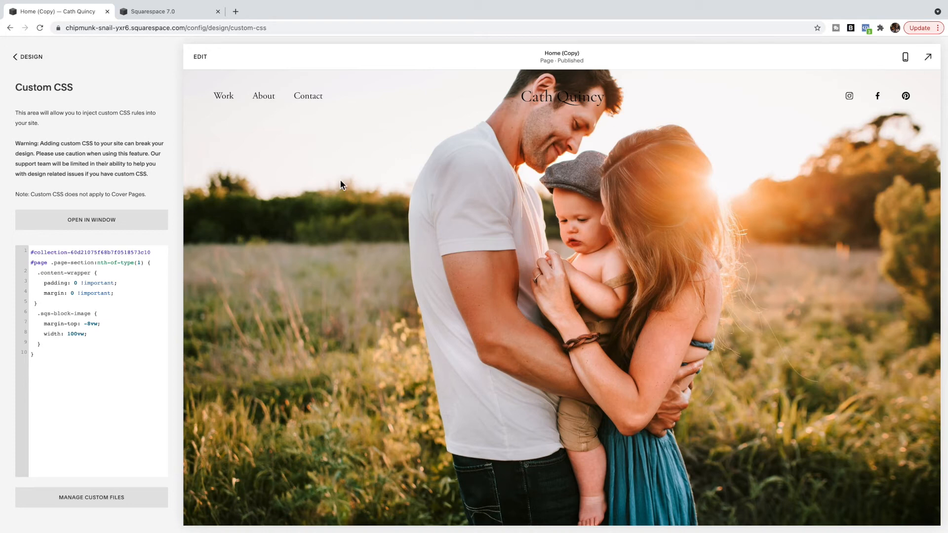
mouse_move(843, 259)
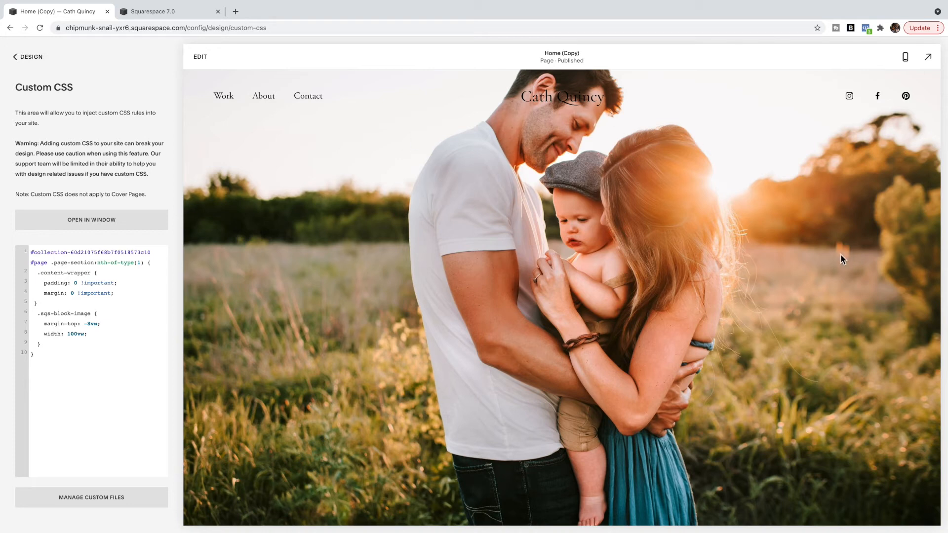
mouse_move(905, 57)
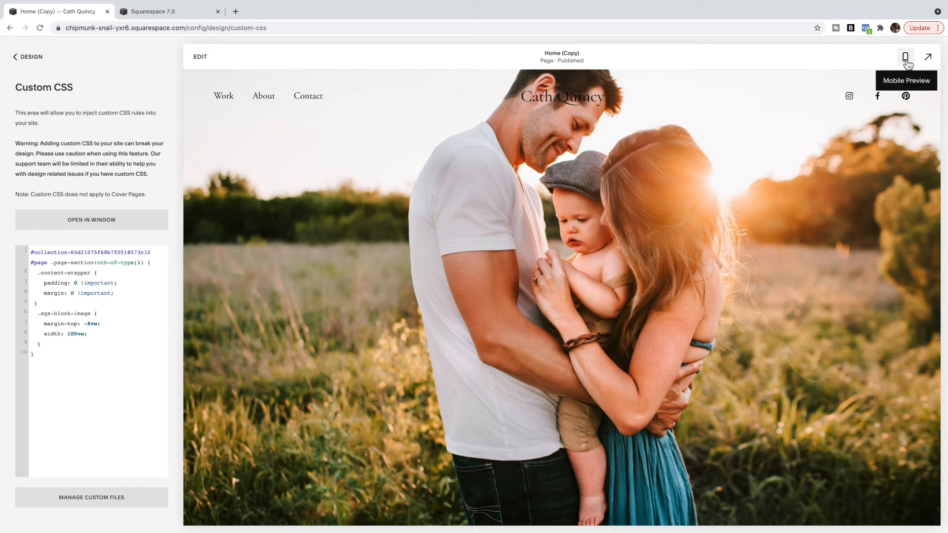
left_click(905, 56)
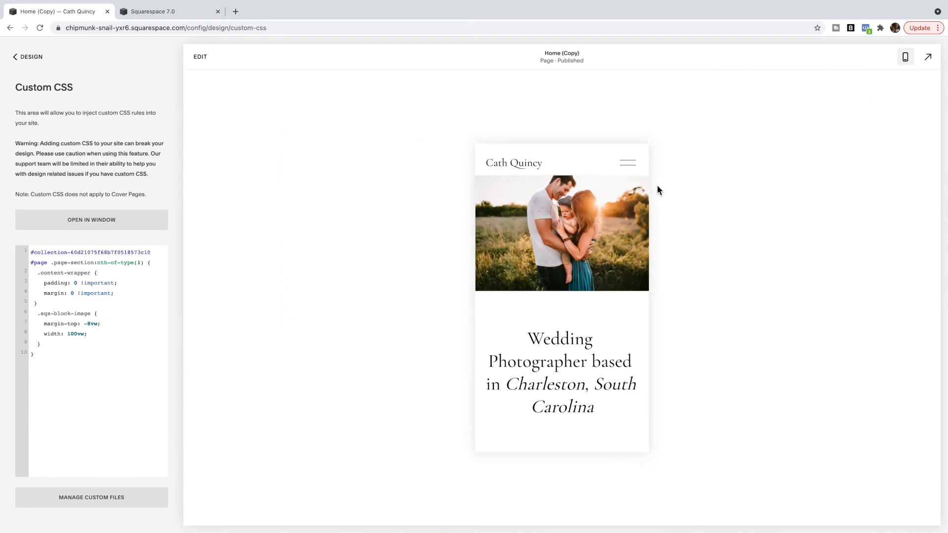
mouse_move(788, 130)
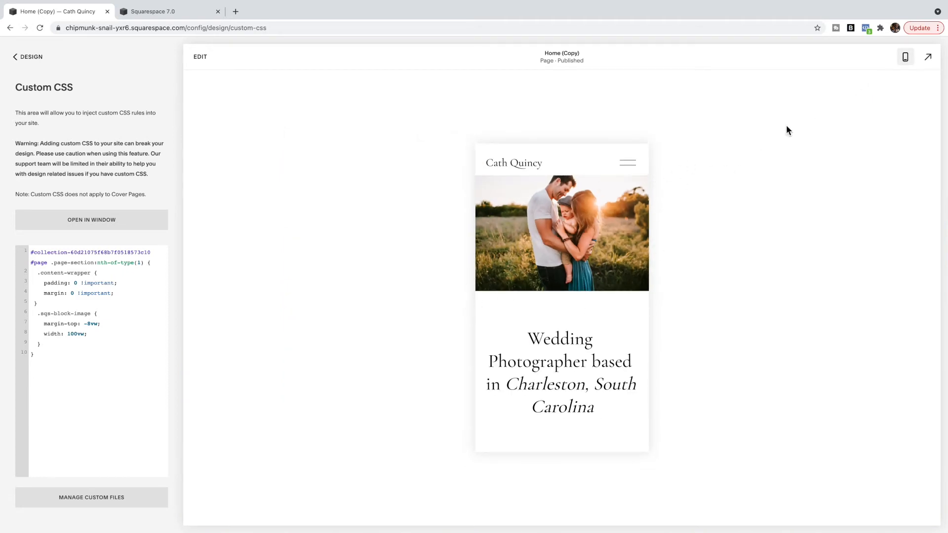
mouse_move(607, 275)
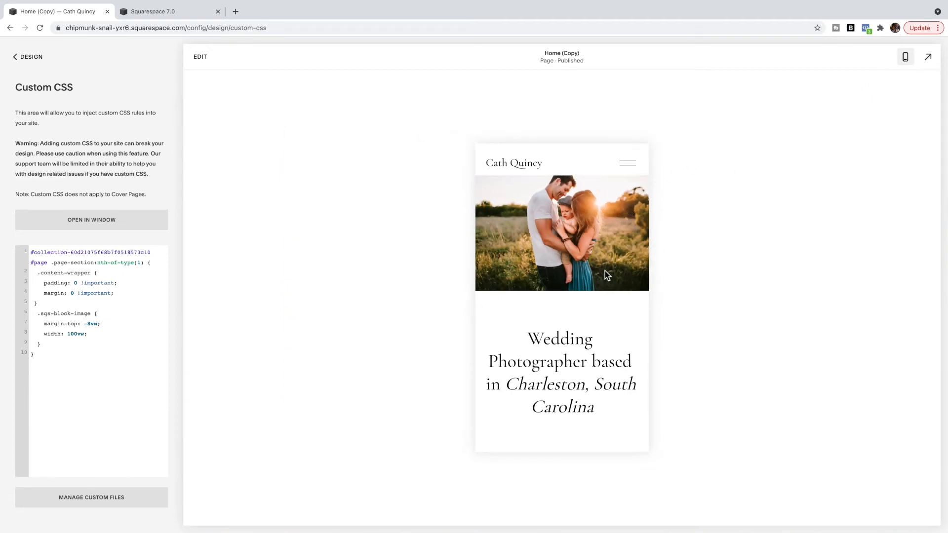
mouse_move(905, 57)
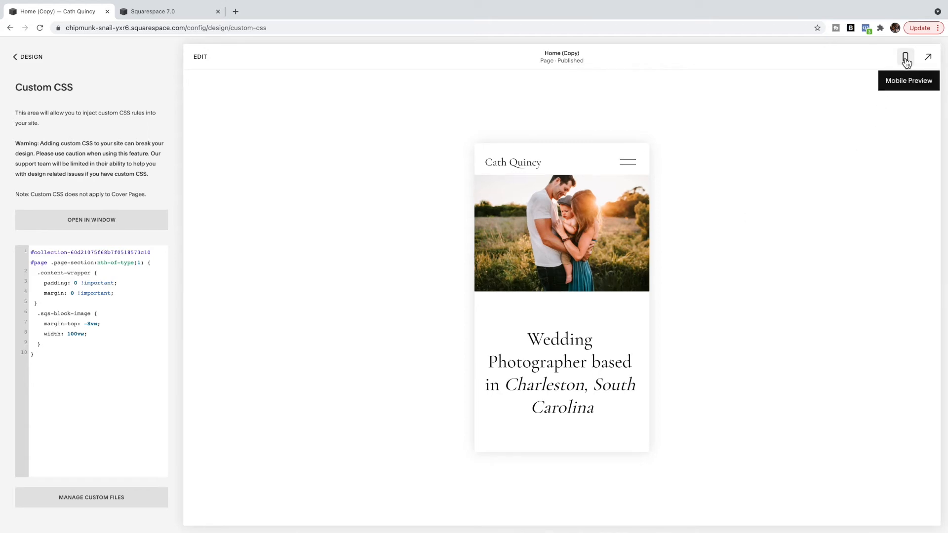
left_click(153, 11)
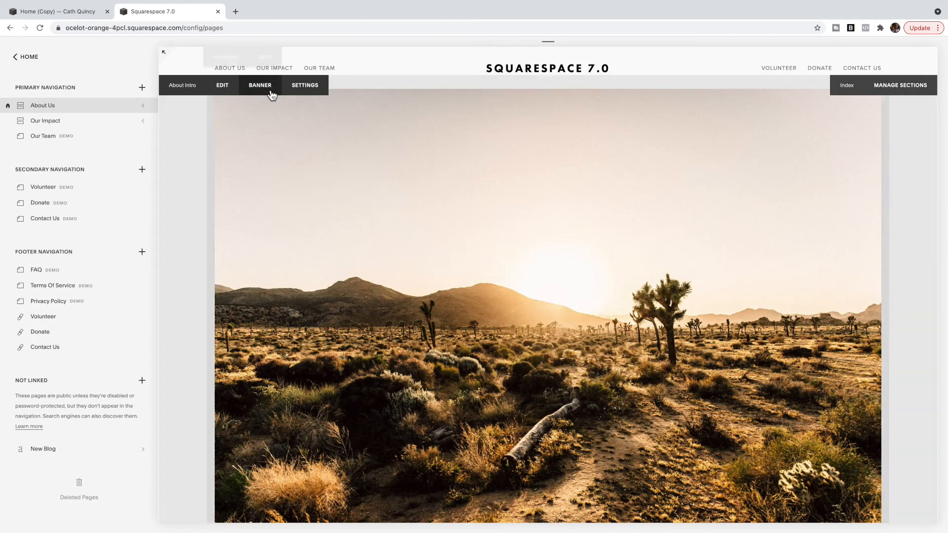
left_click(305, 85)
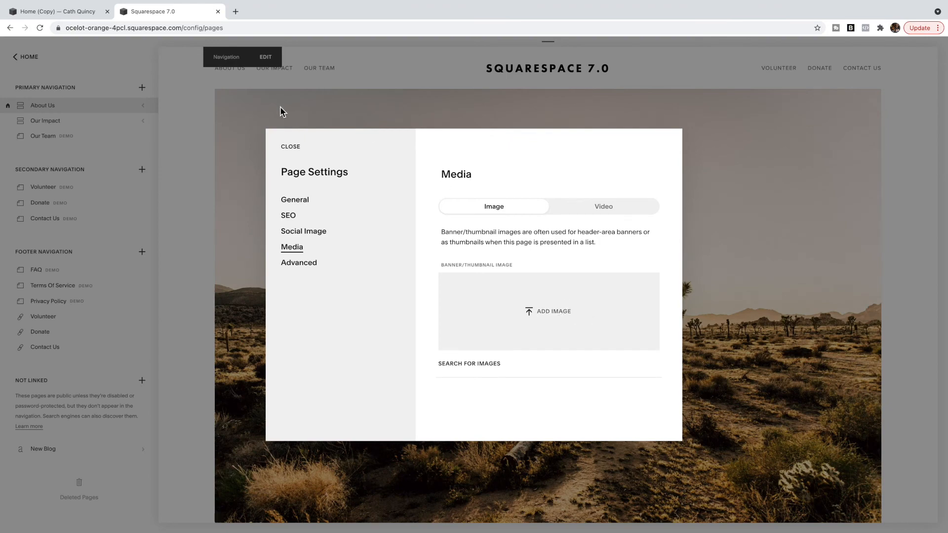
left_click(290, 146)
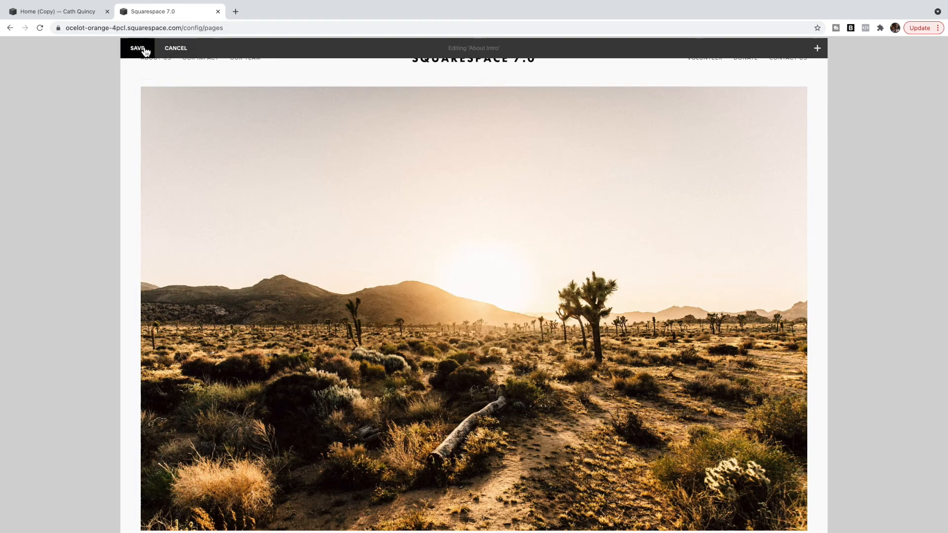
left_click(138, 49)
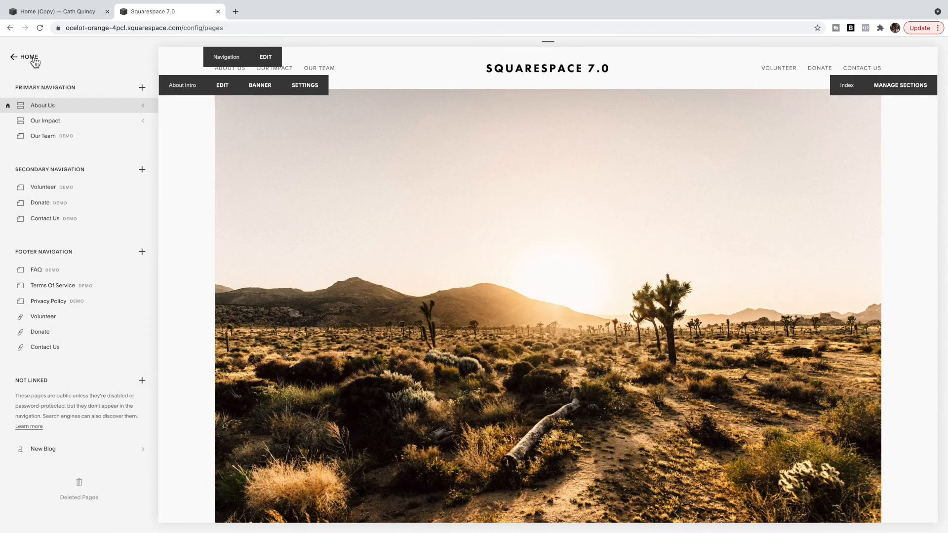
- Read the About Intro page's URL slug (about-intro-mojave) from its Page Settings for the CSS selector
left_click(15, 57)
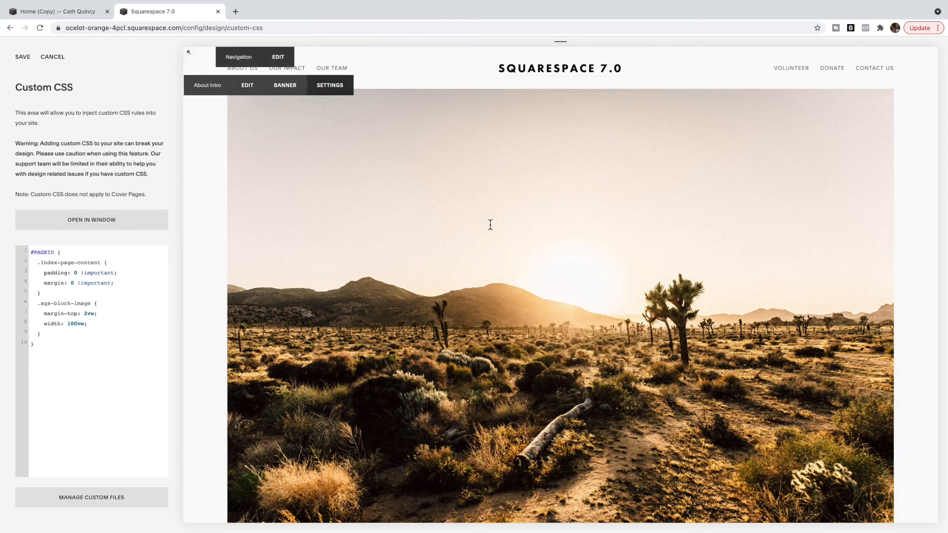
left_click(330, 85)
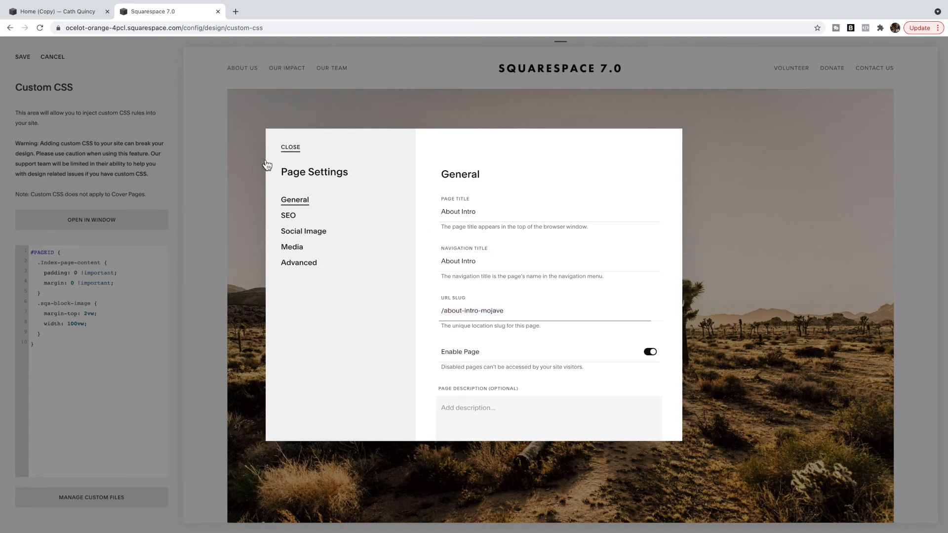
left_click(290, 147)
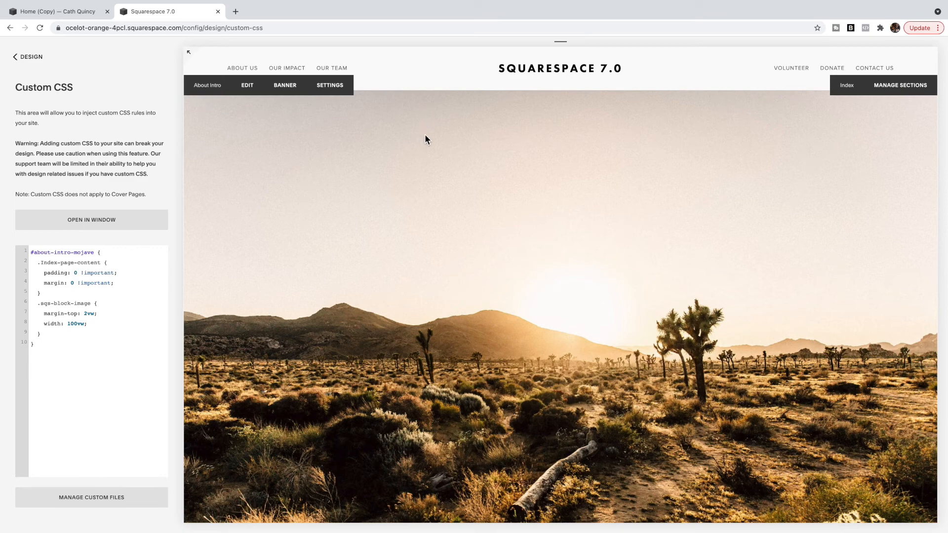
right_click(426, 139)
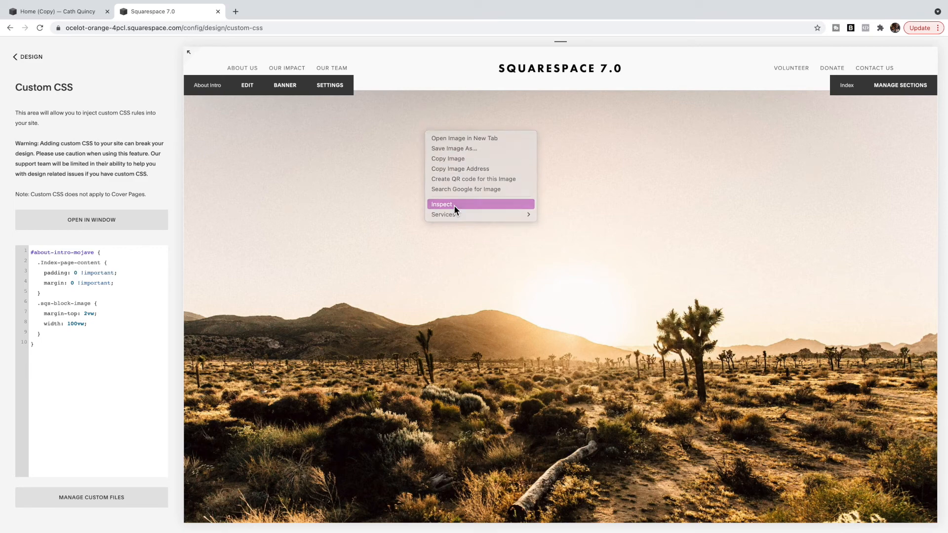
left_click(440, 204)
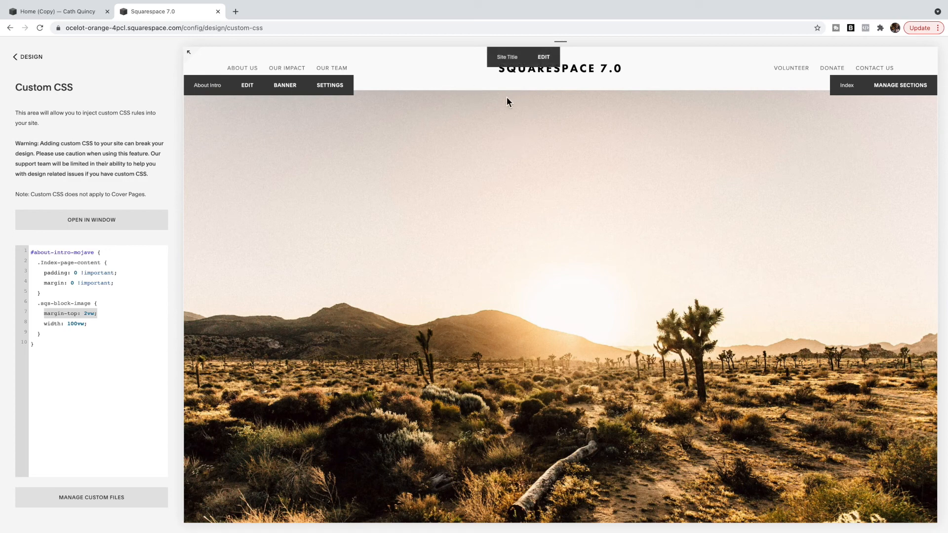
mouse_move(510, 150)
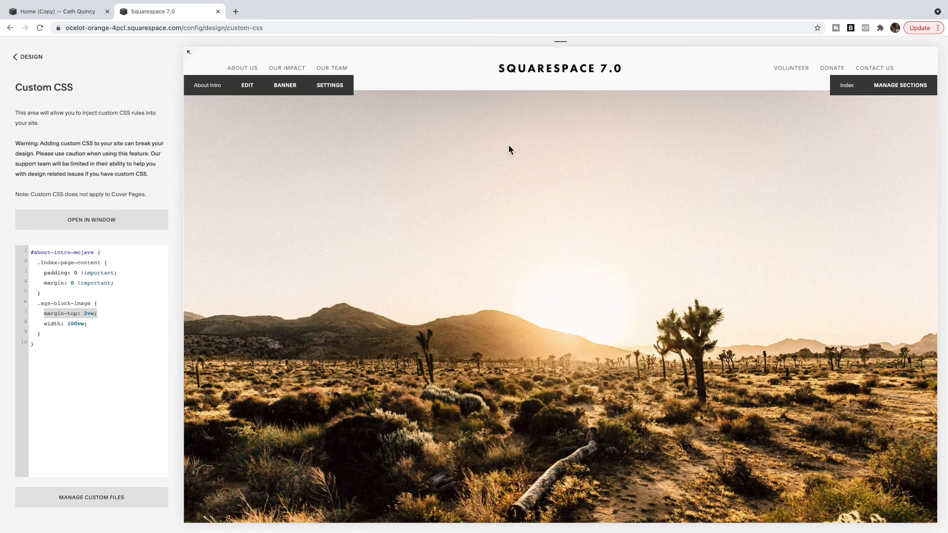
left_click(97, 313)
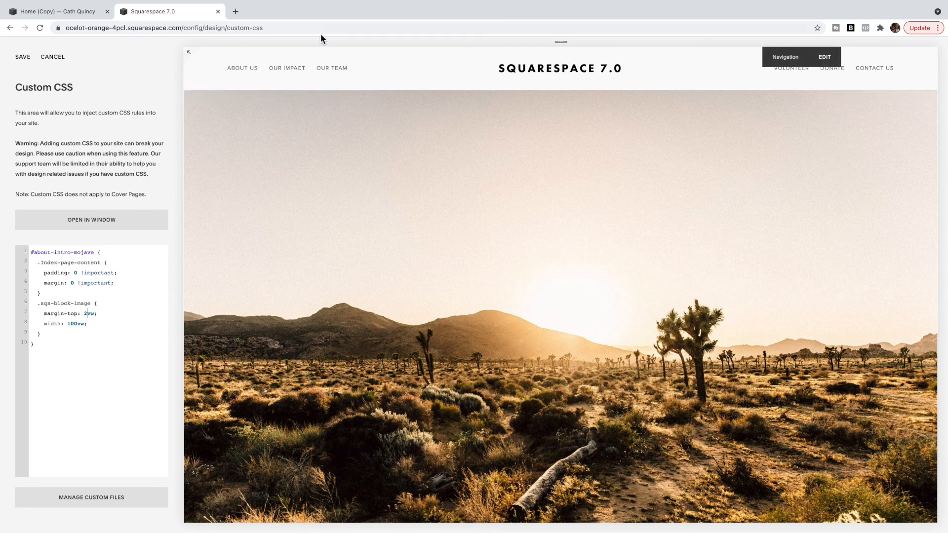
scroll("down", 3)
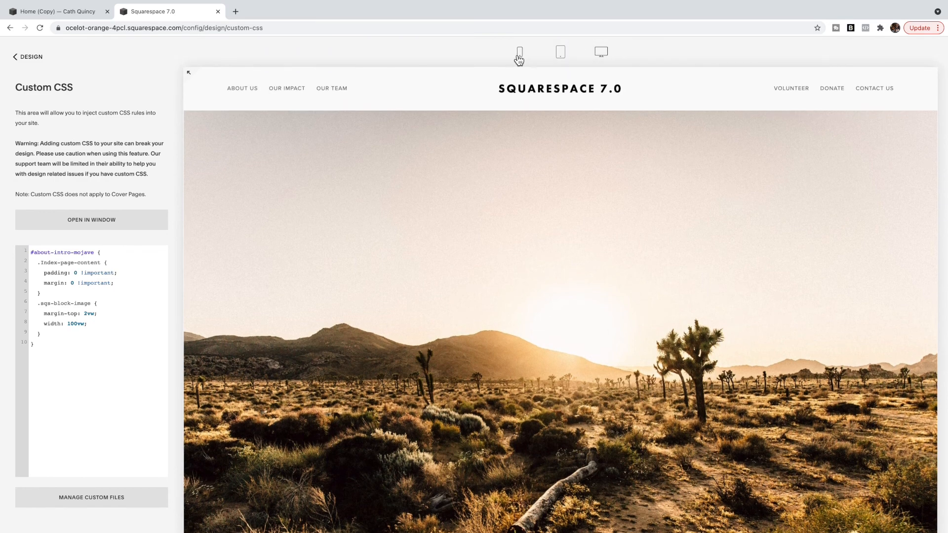
left_click(518, 51)
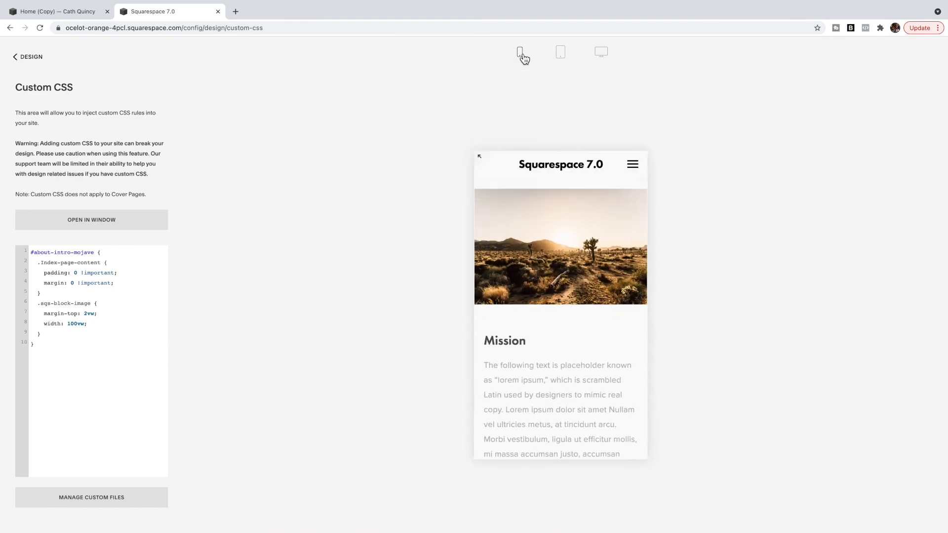
left_click(560, 53)
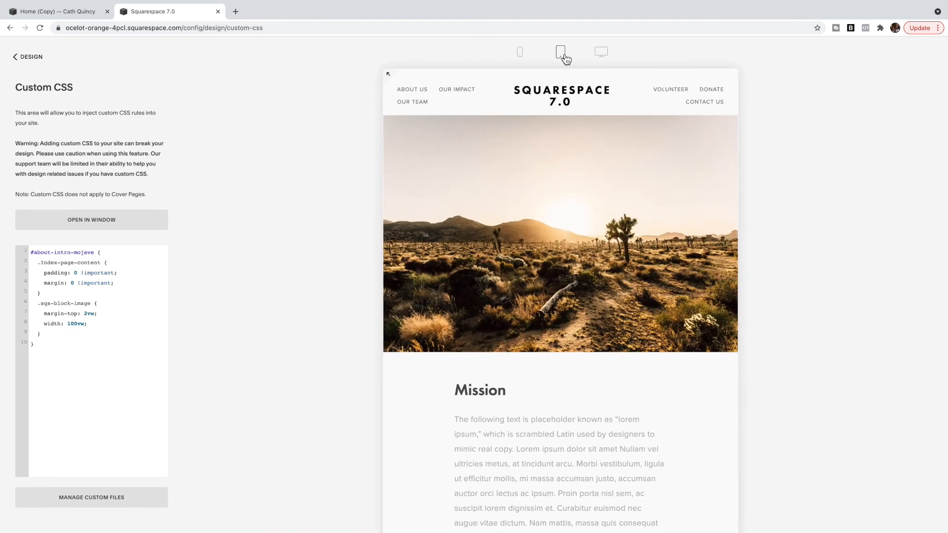
left_click(602, 53)
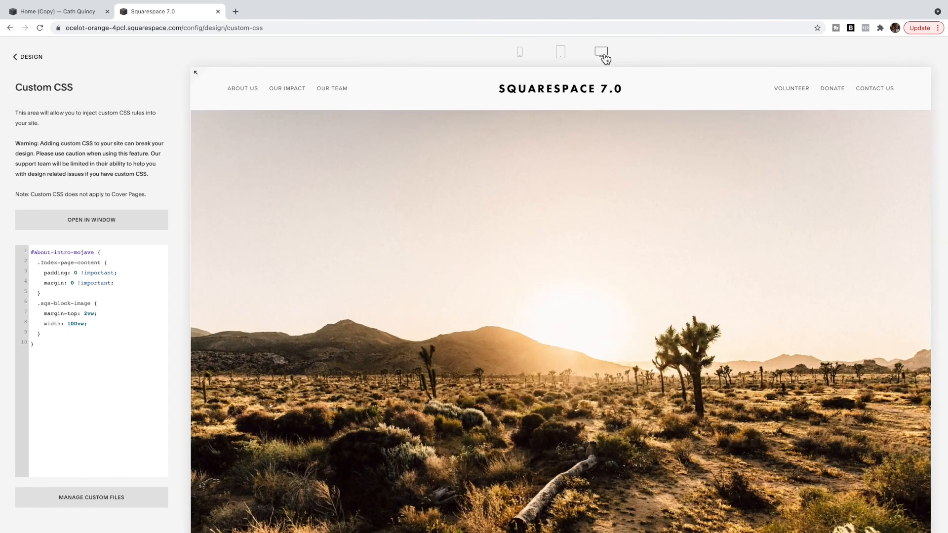
left_click(601, 51)
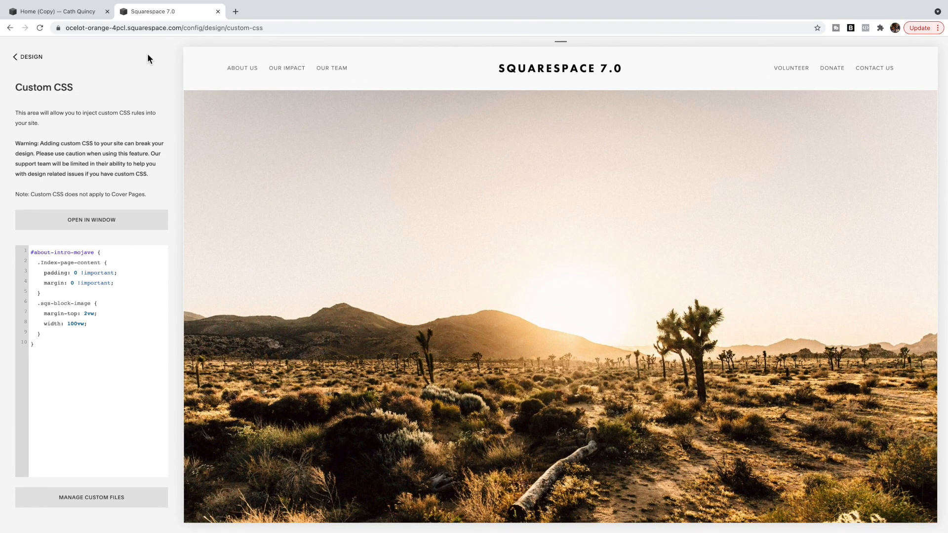